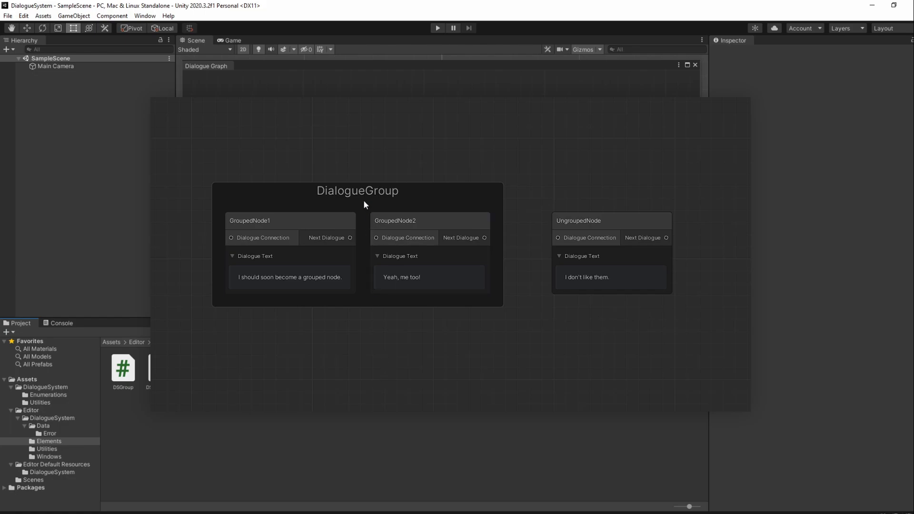
# Bring the DSGraphView.cs graph view script forward in Visual Studio.
pyautogui.click(358, 191)
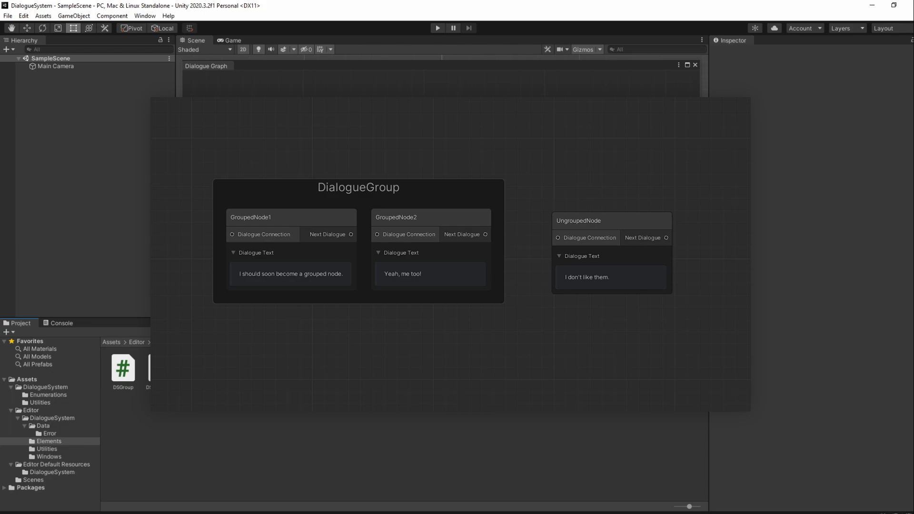
pyautogui.click(49, 441)
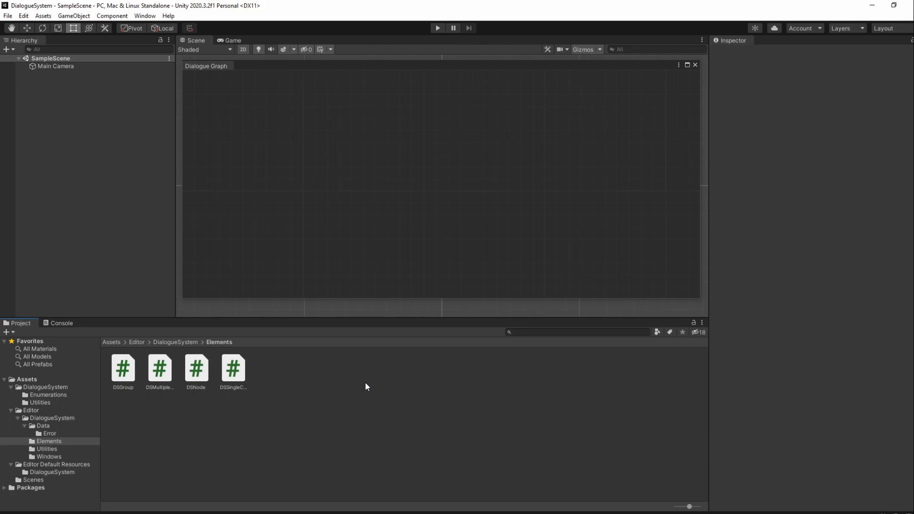
pyautogui.click(48, 457)
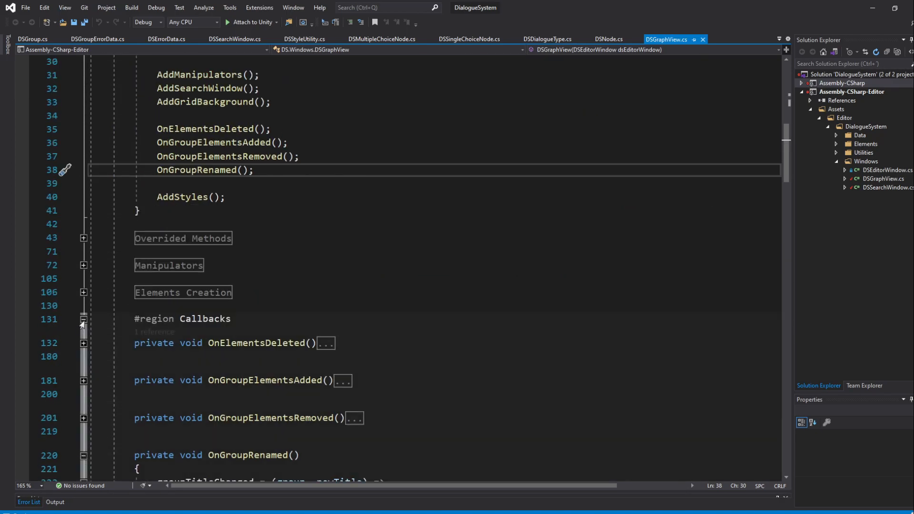
# Expand the Elements Creation region showing CreateGroup and CreateNode.
pyautogui.click(83, 292)
pyautogui.write('AddGroup(group);')
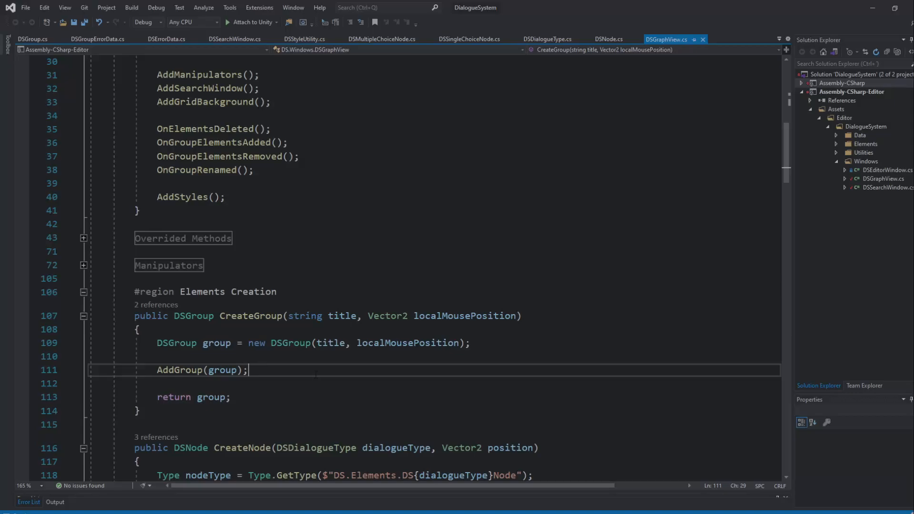
# In CreateGroup, loop over selection and continue when the element is not a DSNode.
pyautogui.scroll(-3)
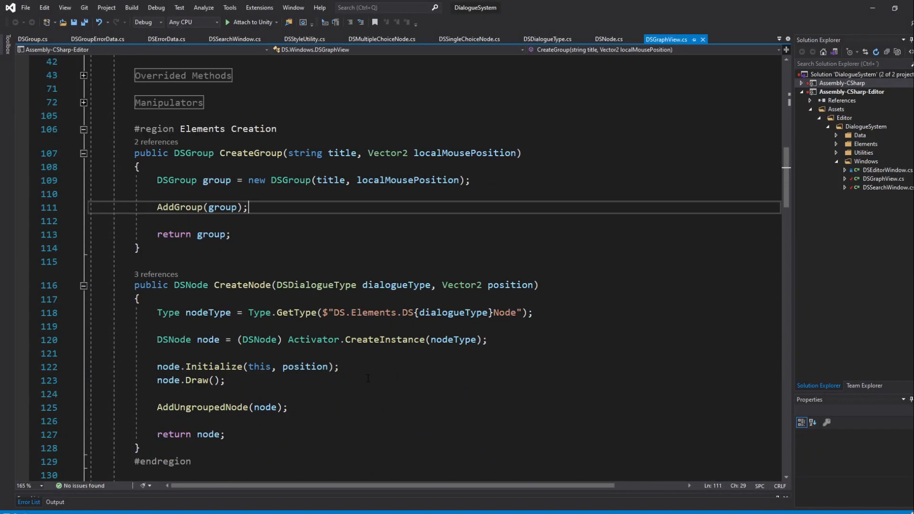
pyautogui.write('foreach')
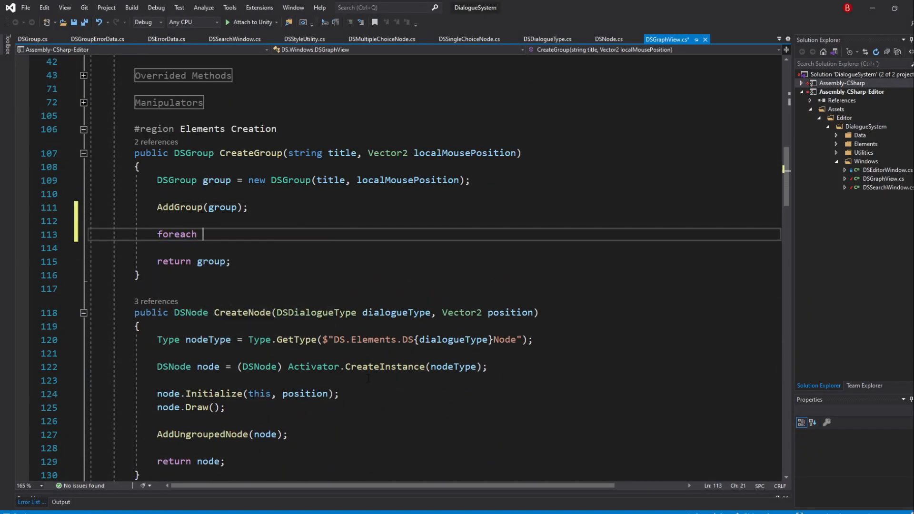
pyautogui.write('(GraphElement selectedE')
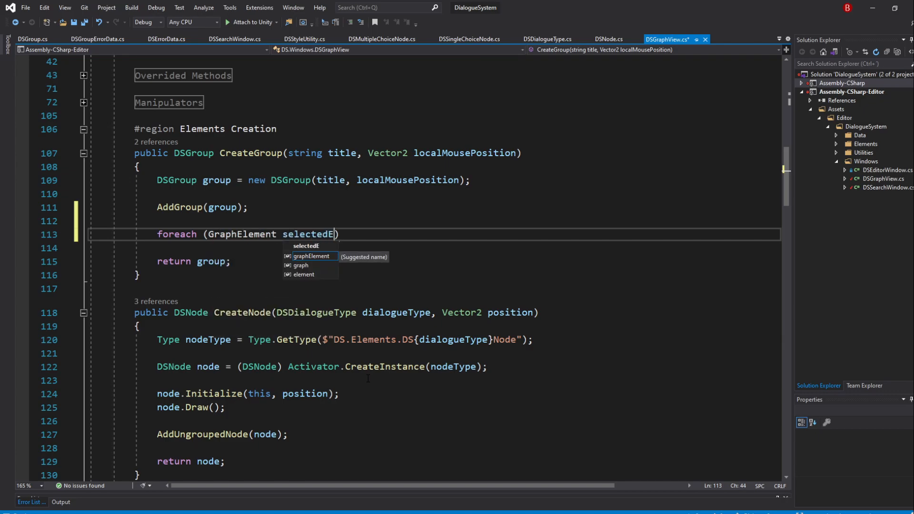
pyautogui.write('lement in selection')
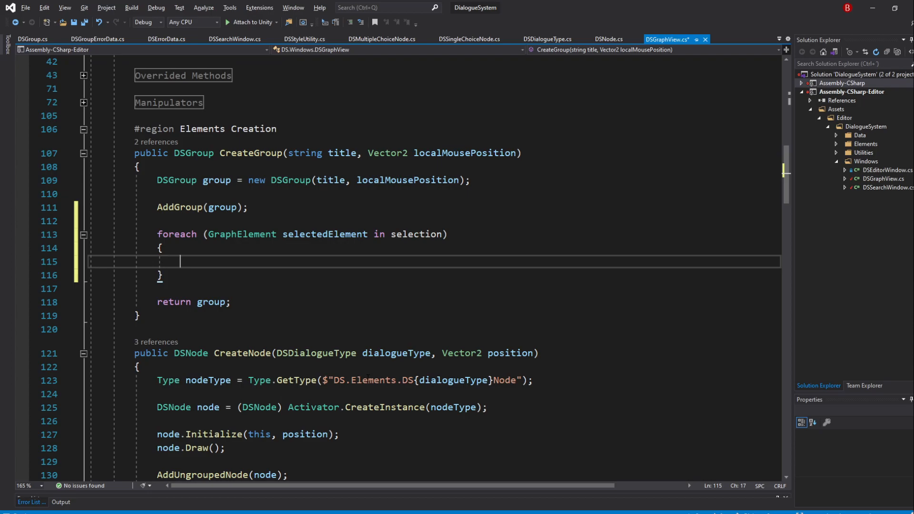
pyautogui.write('if (')
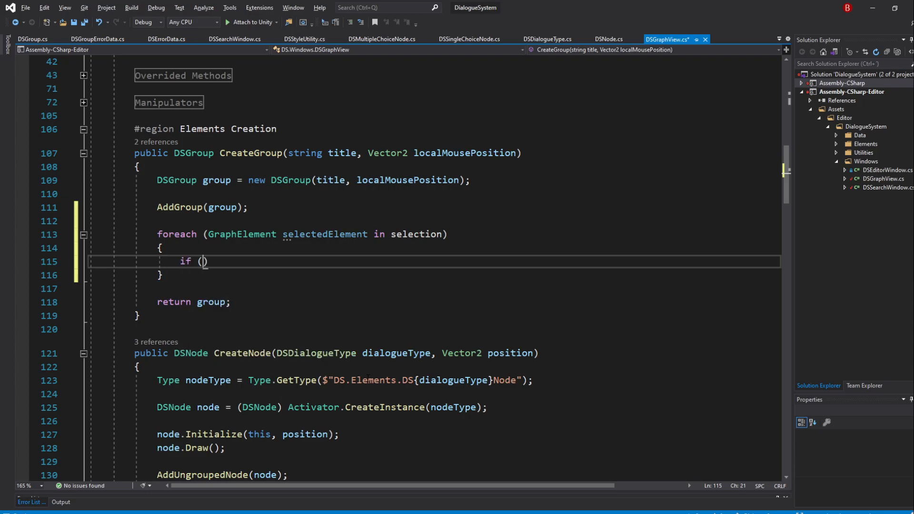
pyautogui.write('!(')
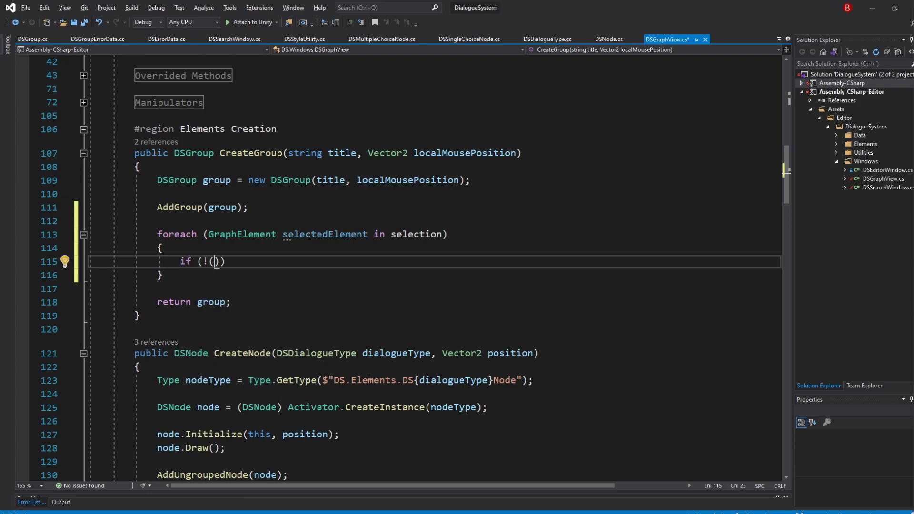
pyautogui.write('selectedElement is DSNode')
pyautogui.write('continue;')
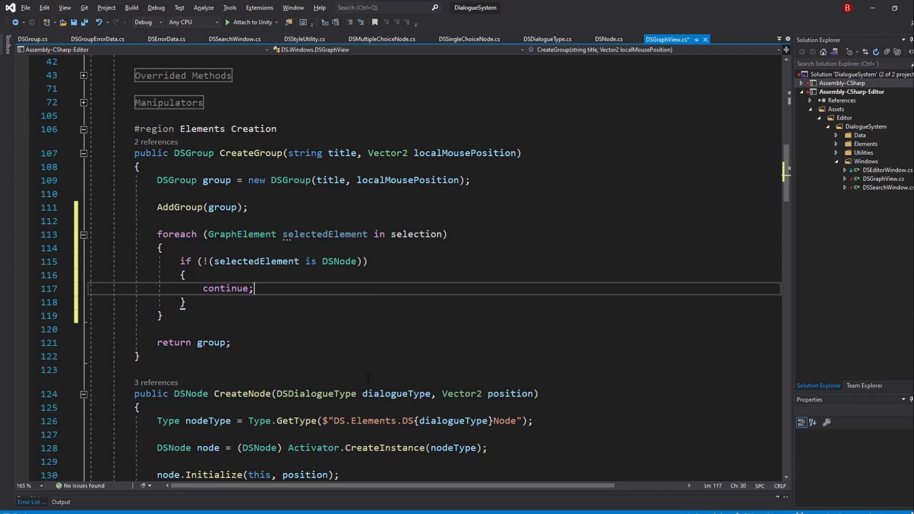
pyautogui.doubleClick(225, 288)
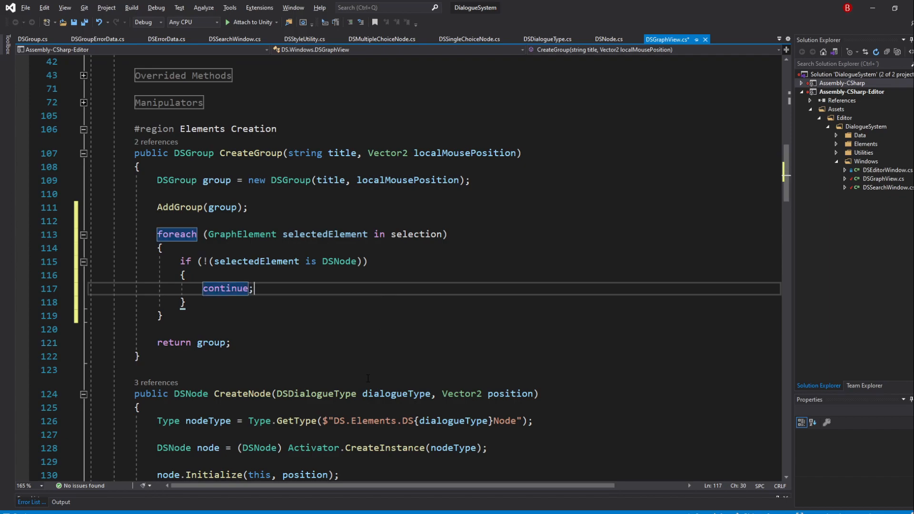
pyautogui.click(182, 302)
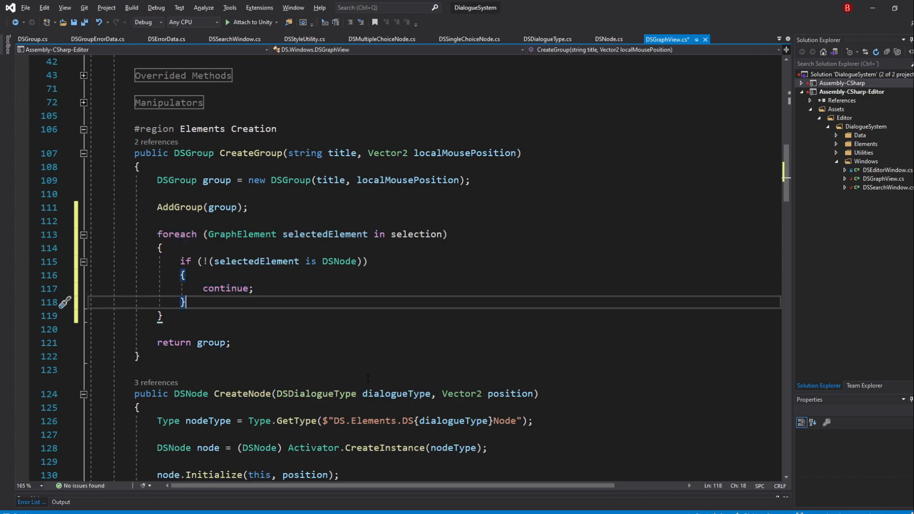
# Cast the element to DSNode node and call group.AddElement(node).
pyautogui.write('DSNode')
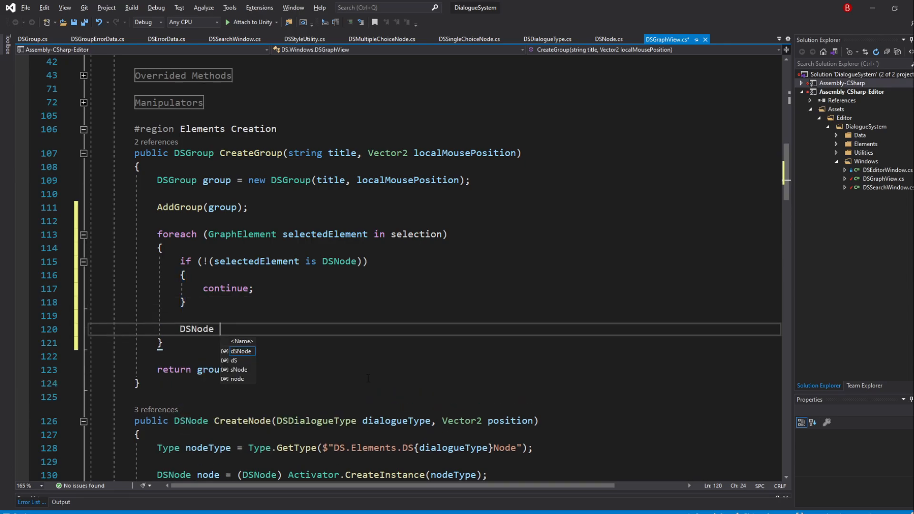
pyautogui.write('node = selectedElement;')
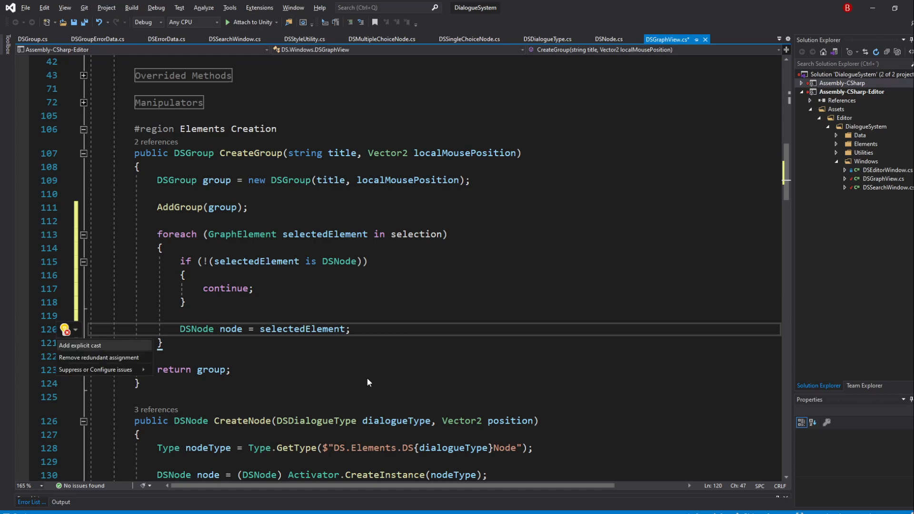
pyautogui.click(80, 346)
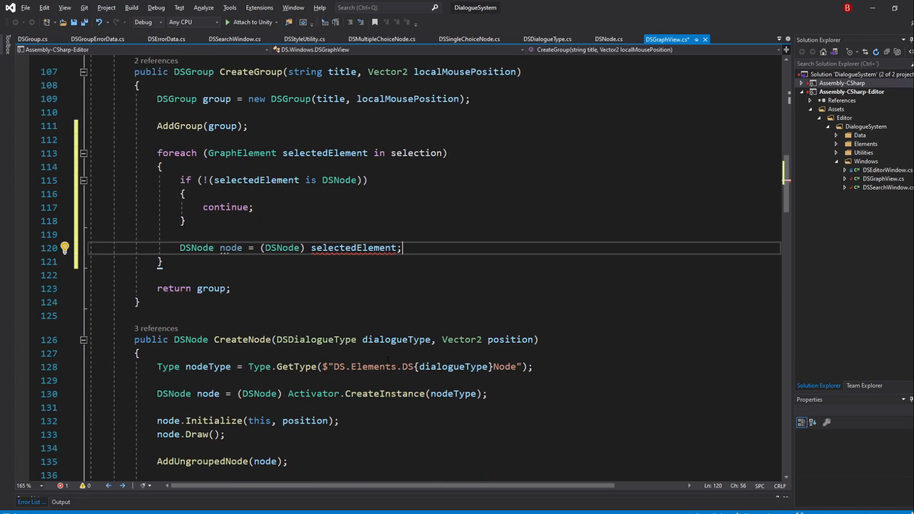
pyautogui.press('enter')
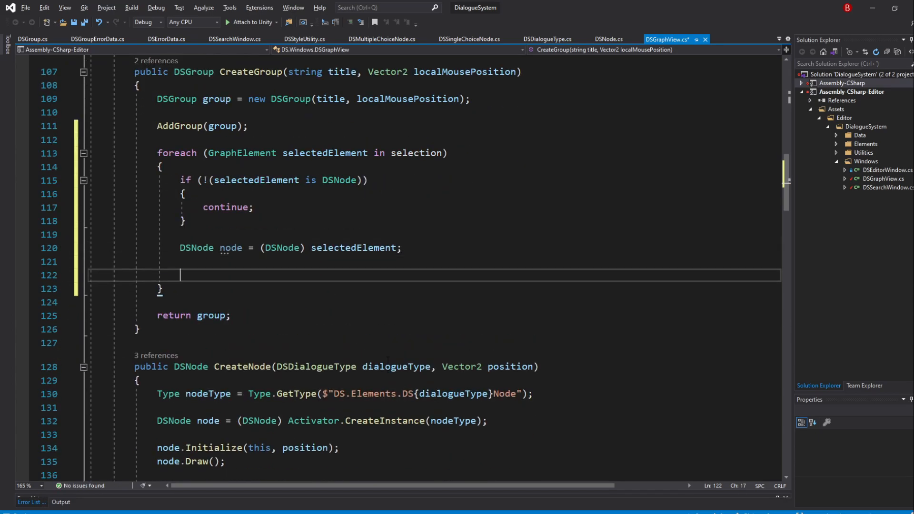
pyautogui.write('group.AddElement')
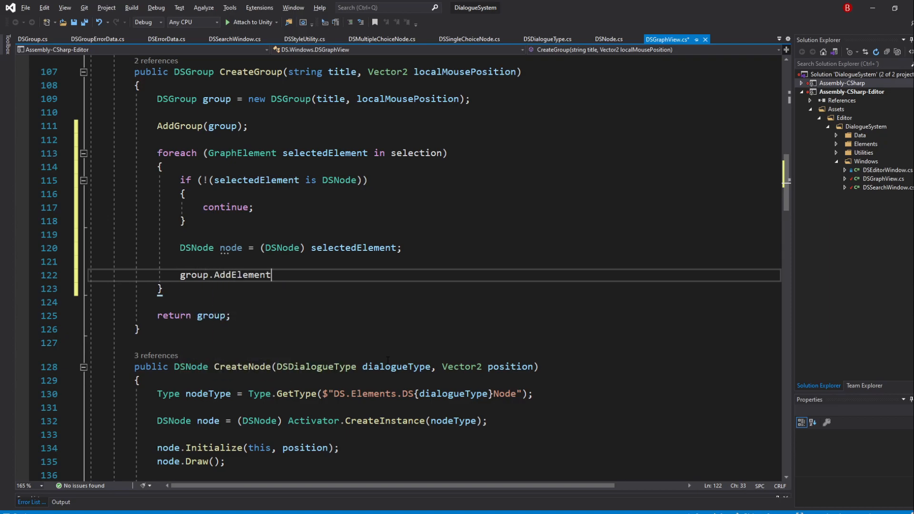
pyautogui.write('(no')
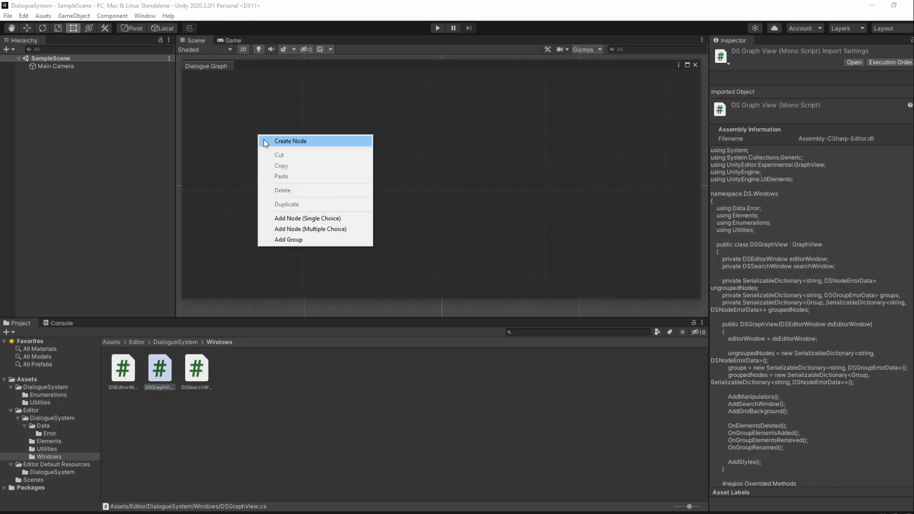
# Create a node and add a Single Choice dialogue node from the graph's context menu.
pyautogui.click(307, 218)
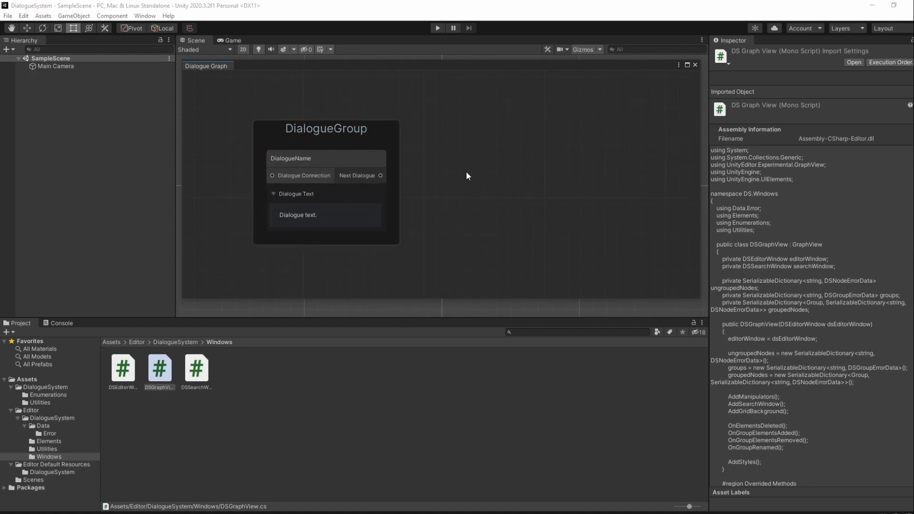
pyautogui.rightClick(466, 175)
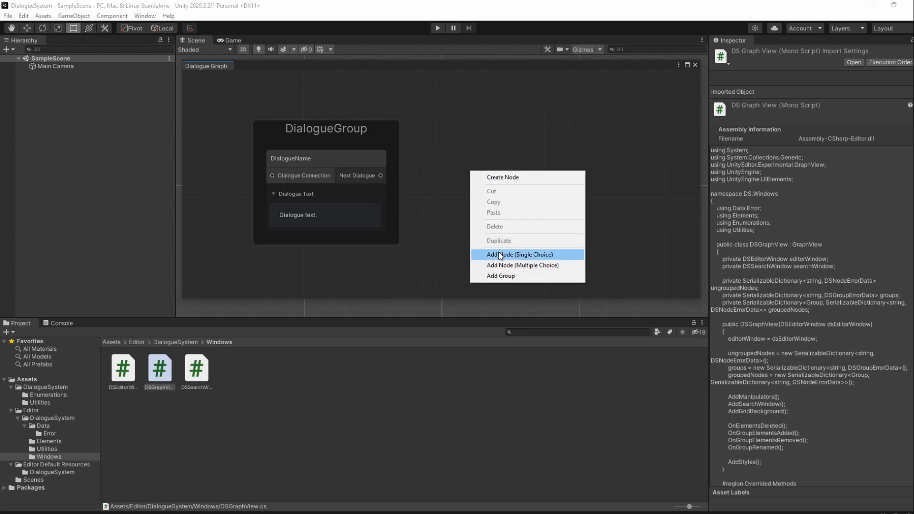
pyautogui.click(519, 255)
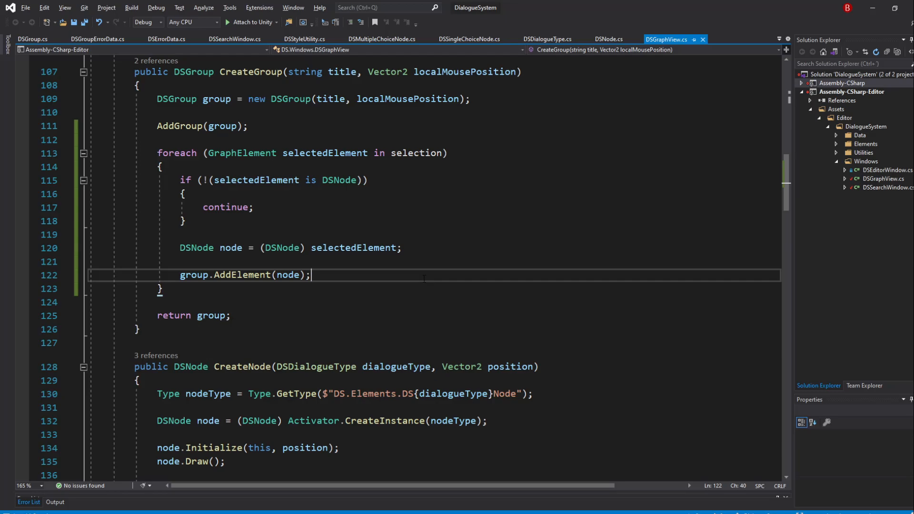
# Log "Callback called" with Debug.Log inside OnGroupElementsAdded.
pyautogui.scroll(-3)
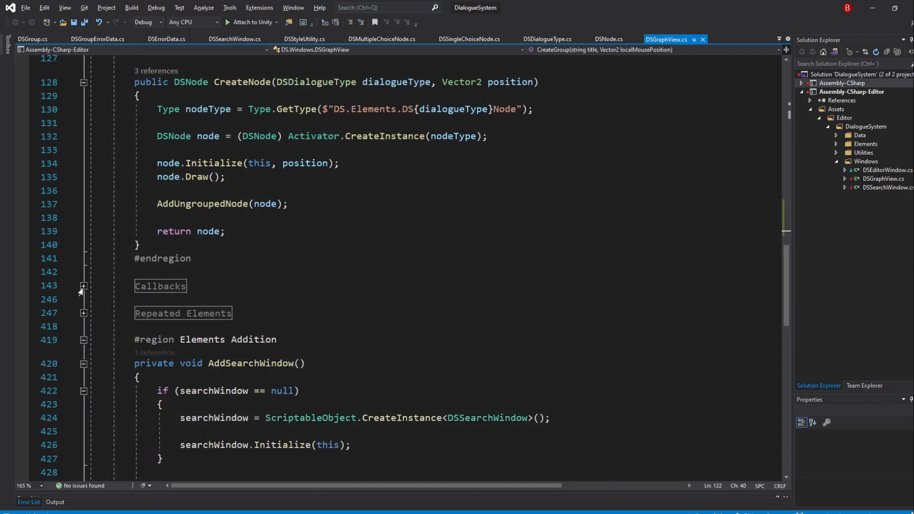
pyautogui.click(83, 285)
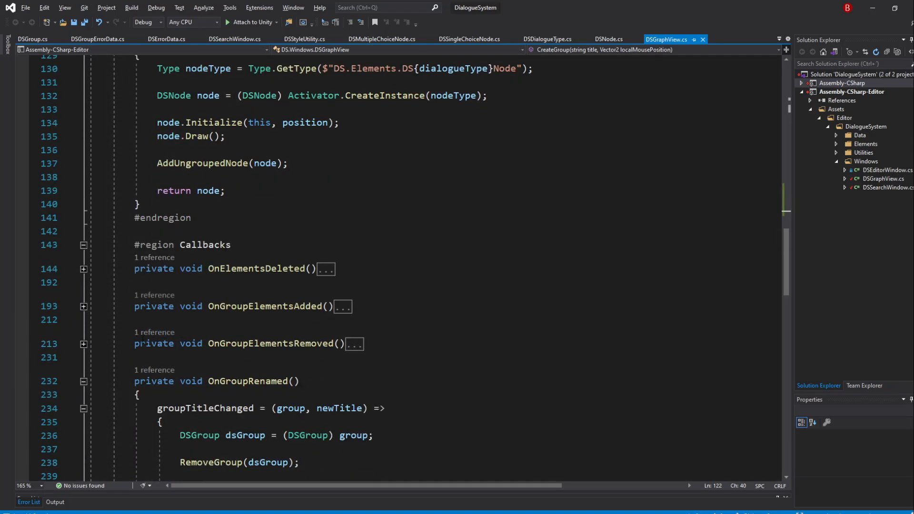
pyautogui.click(83, 306)
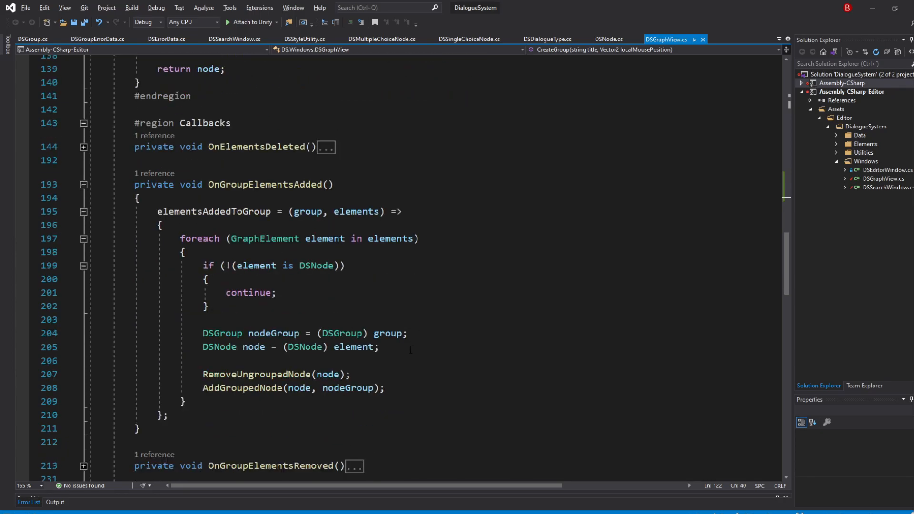
pyautogui.write('Debug.Log')
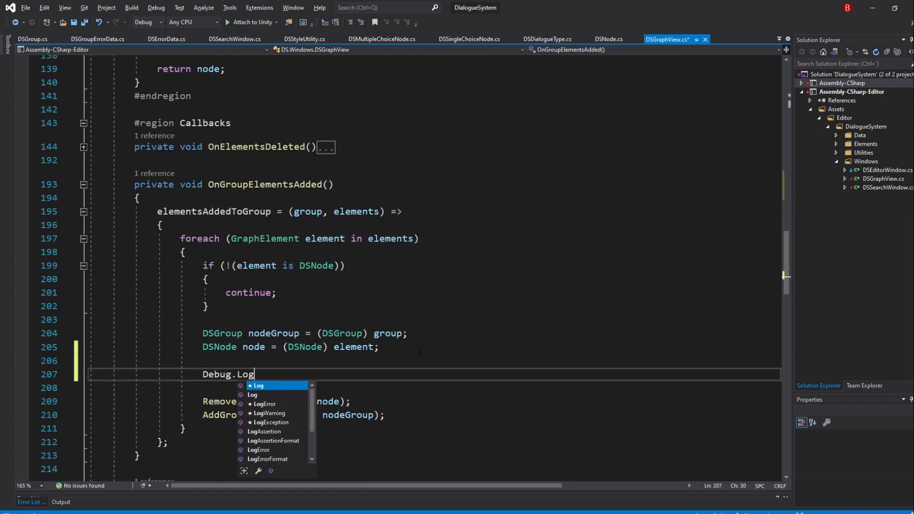
pyautogui.write('("Cal')
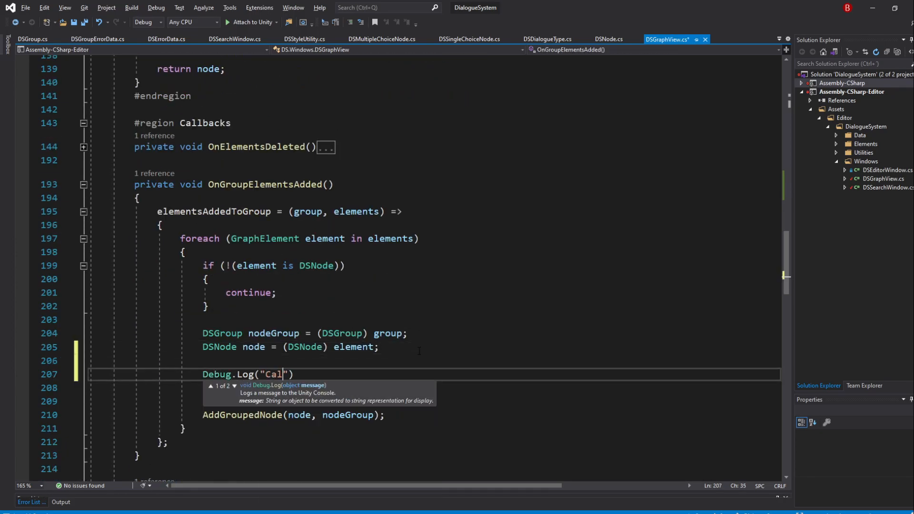
pyautogui.write('lback called')
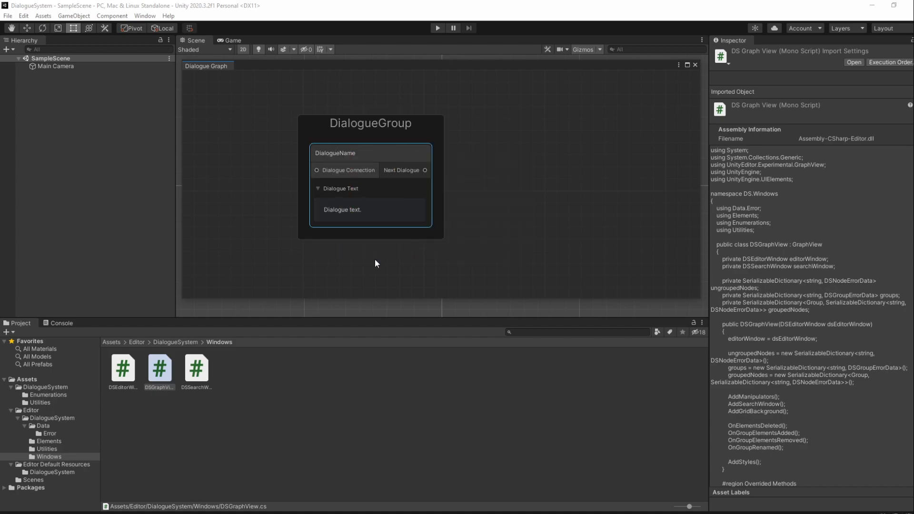
pyautogui.click(60, 323)
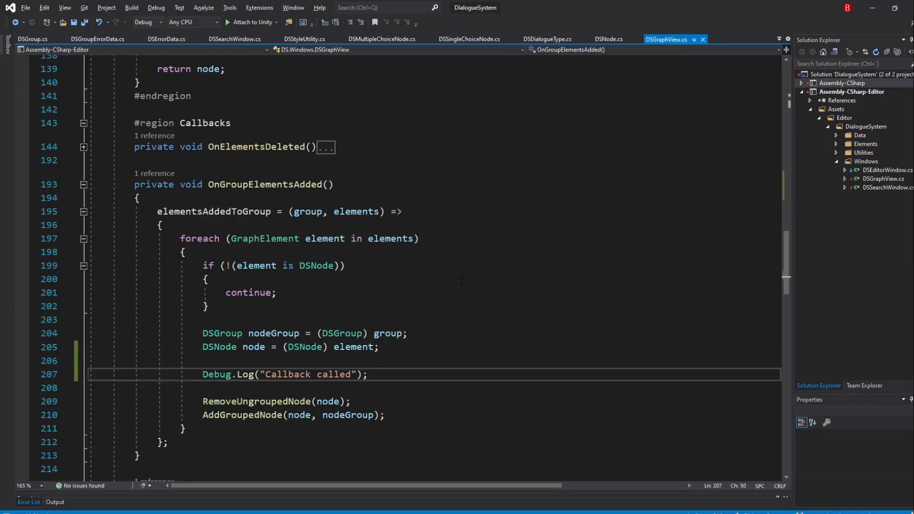
# Call AddElement(group) right after AddGroup(group) in CreateGroup and check its references.
pyautogui.scroll(3)
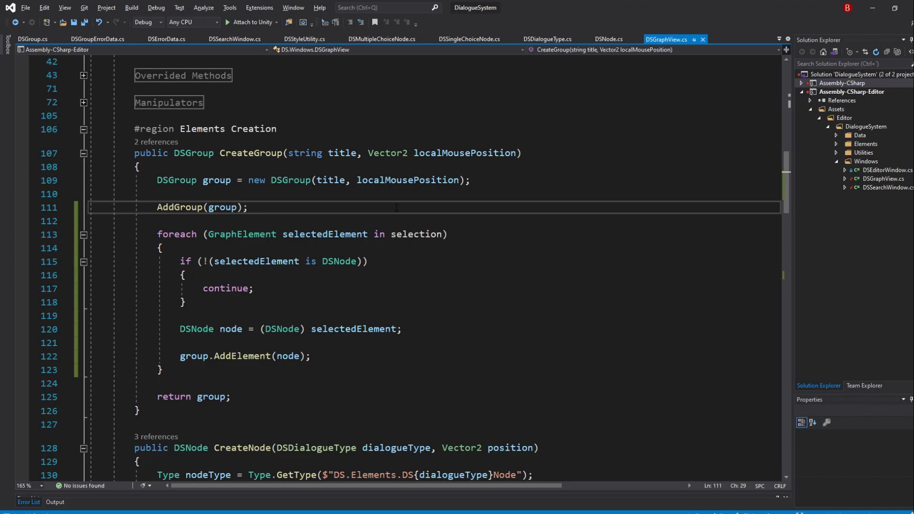
pyautogui.press('enter')
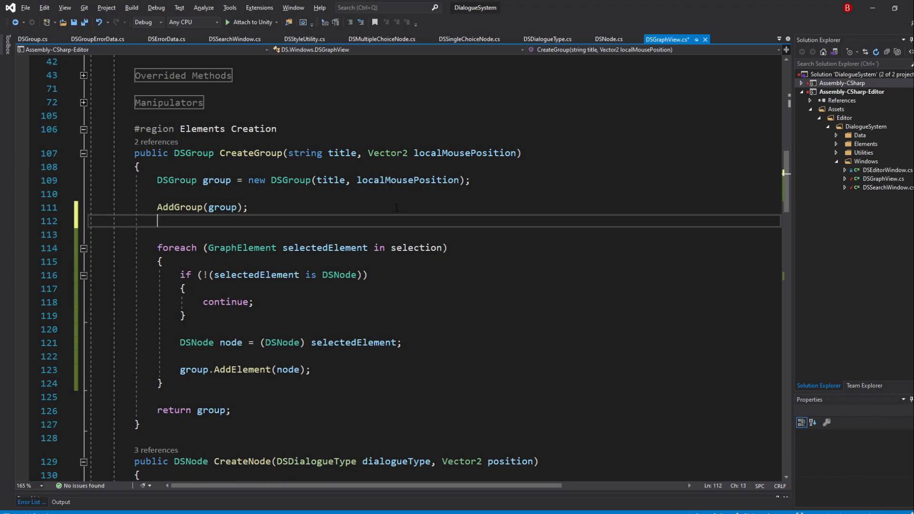
pyautogui.write('AddElement(group);')
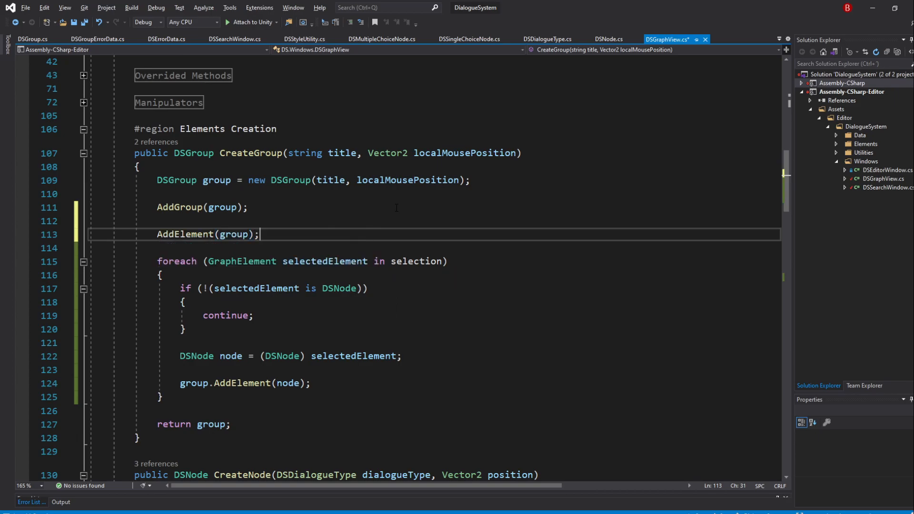
pyautogui.click(155, 142)
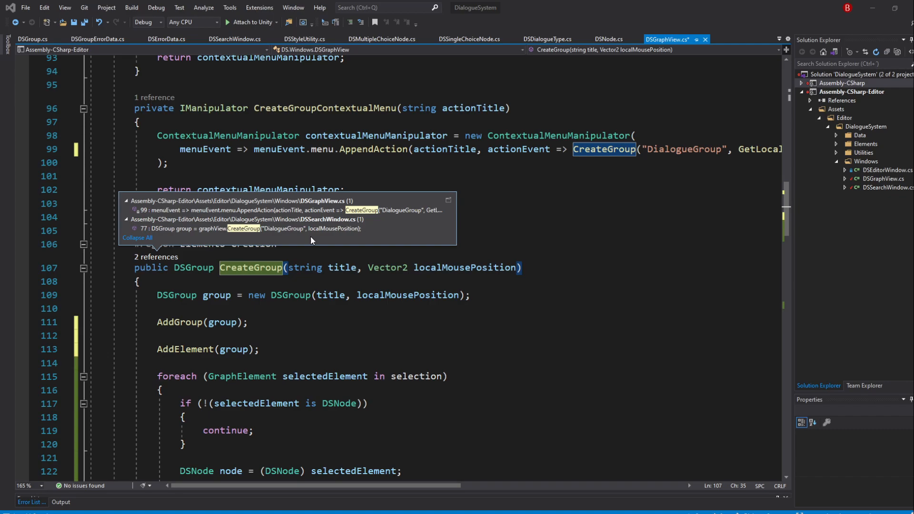
pyautogui.click(243, 228)
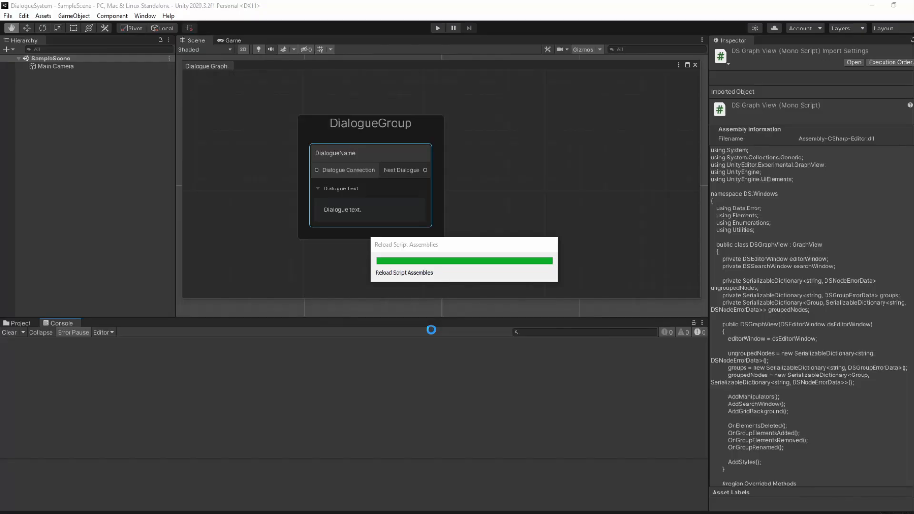
# Add a new element to the empty dialogue graph from its context menu.
pyautogui.rightClick(262, 134)
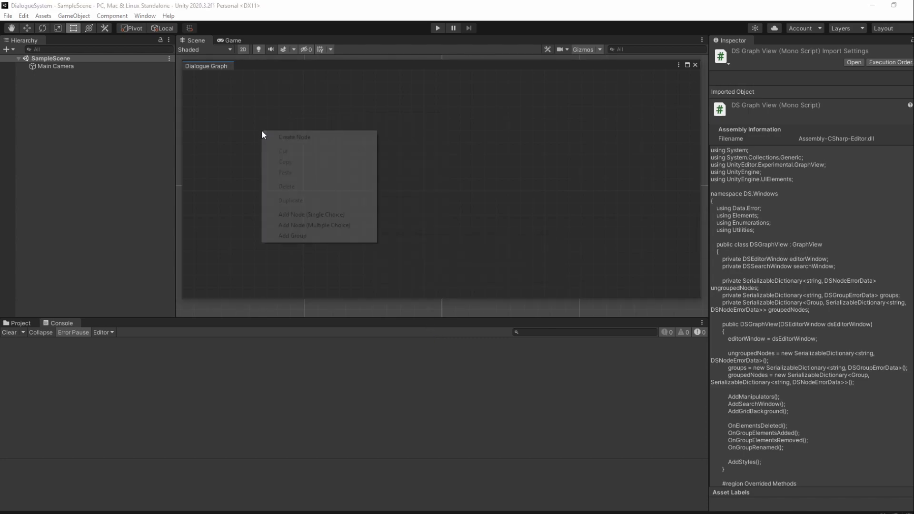
pyautogui.click(291, 236)
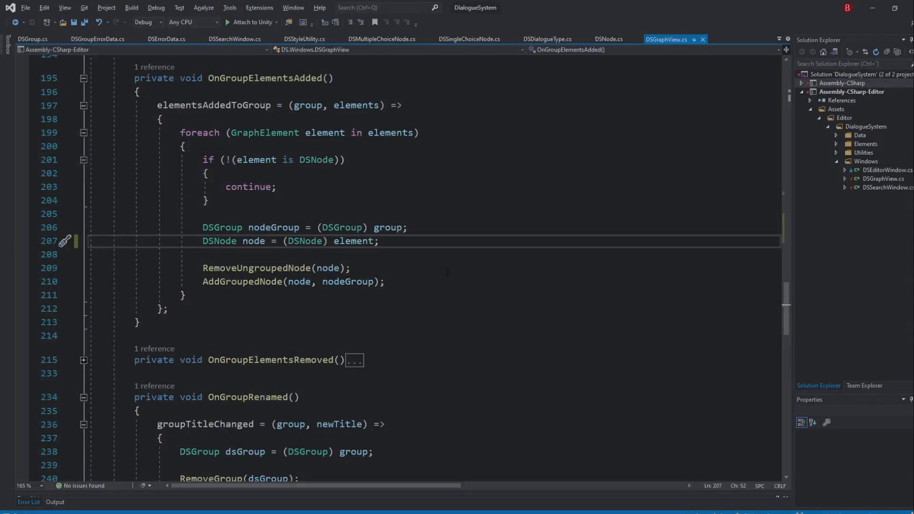
# Declare List<DSNode> groupNodes and foreach over group.containedElements in the groupsToDelete loop.
pyautogui.scroll(3)
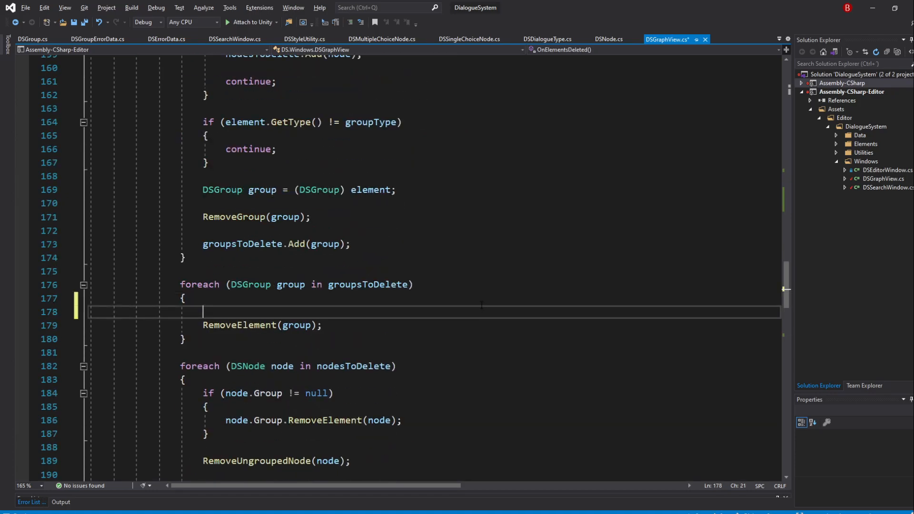
pyautogui.write('List<DSNode>')
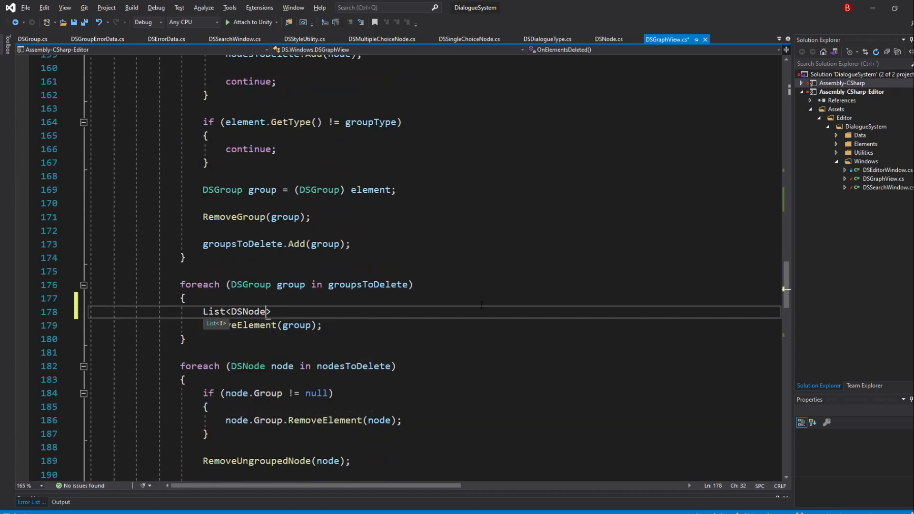
pyautogui.write('groupNodes = new List<DSNode>();')
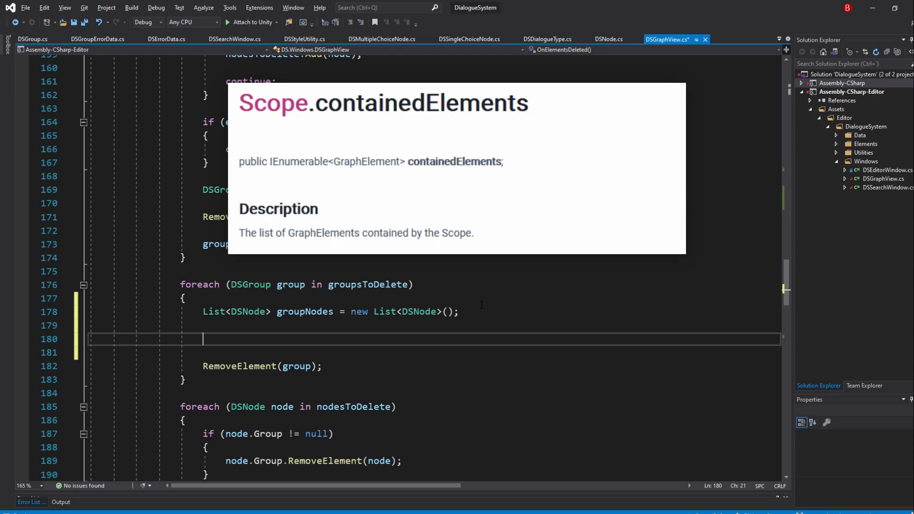
pyautogui.write('foreach (')
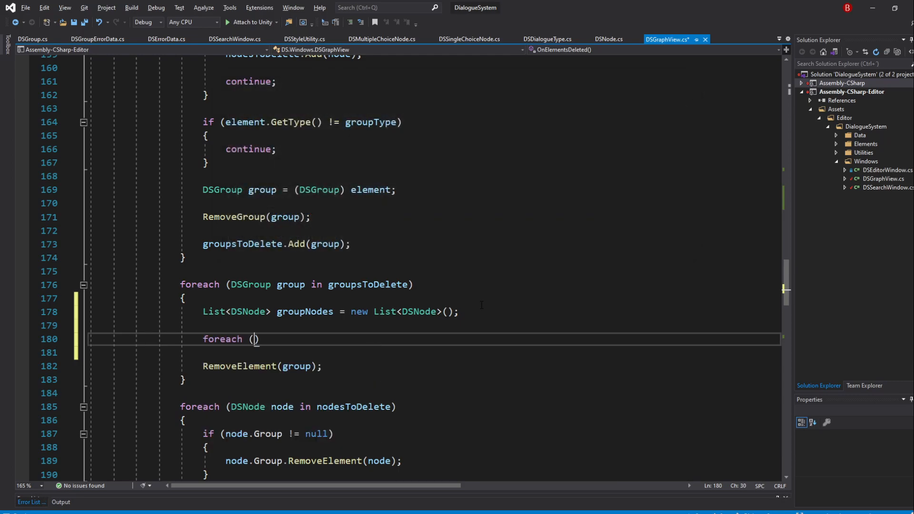
pyautogui.write('GraphElement')
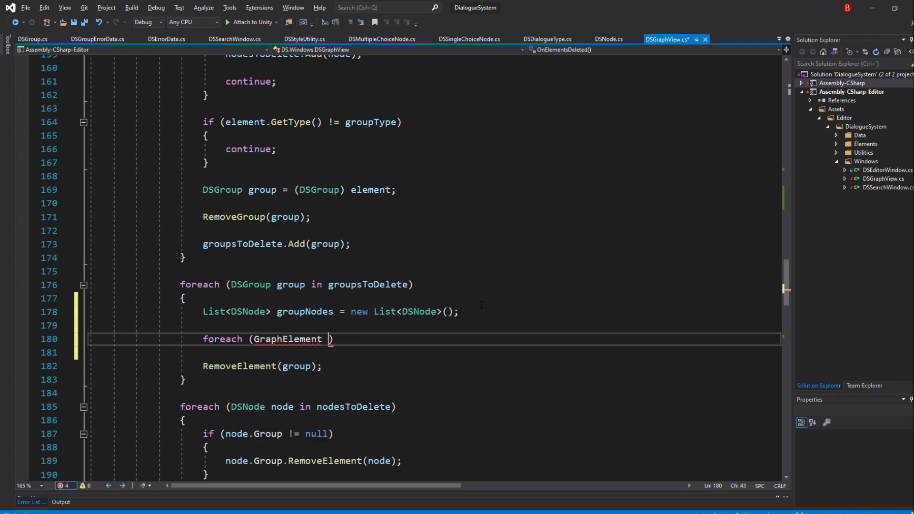
pyautogui.write('groupElement')
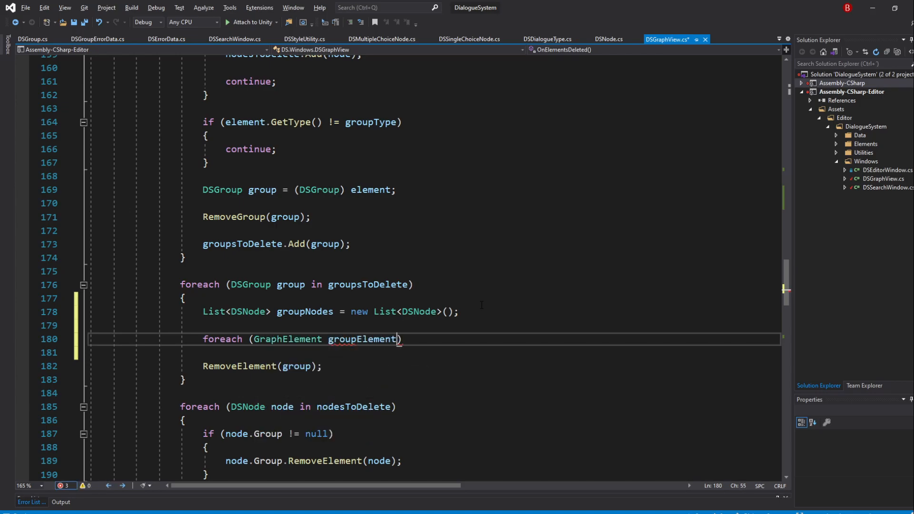
pyautogui.write('in group.containedElements')
pyautogui.click(434, 353)
pyautogui.write('{')
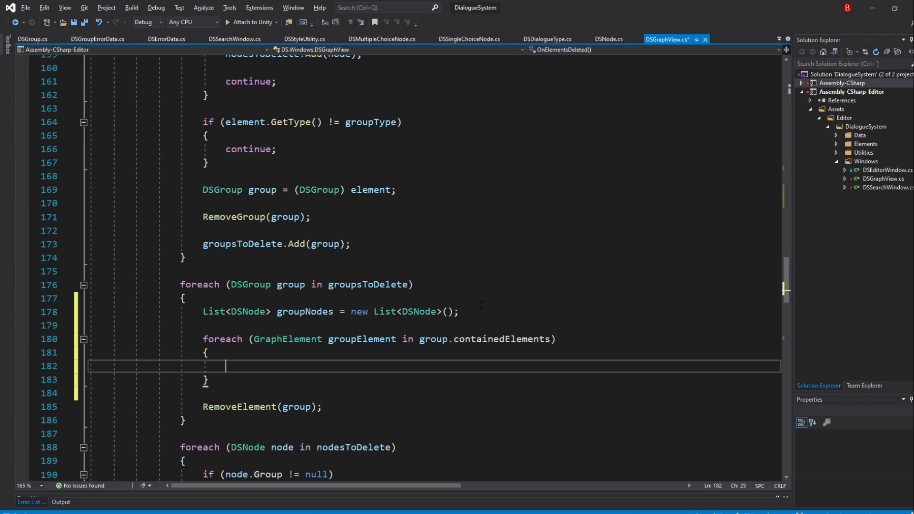
# Skip non-DSNode group elements with continue and cast the rest to DSNode groupNode.
pyautogui.write('if (!')
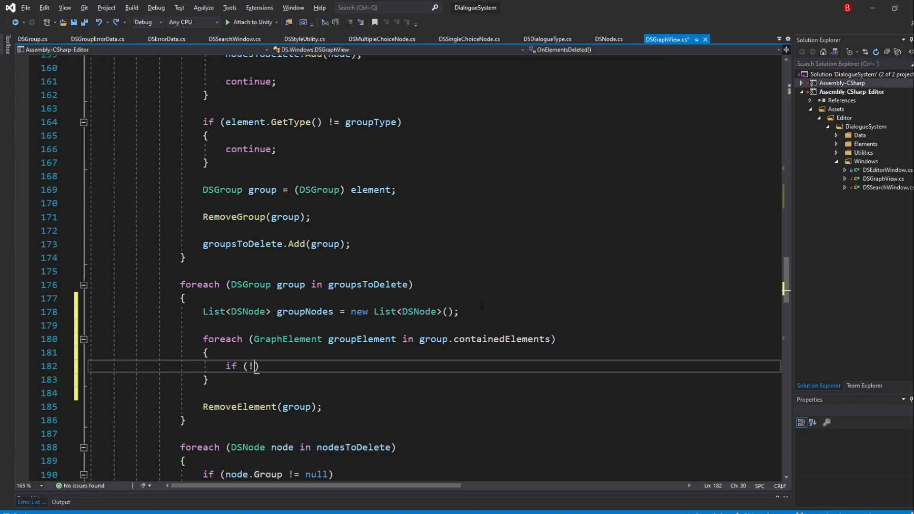
pyautogui.write('(groupe')
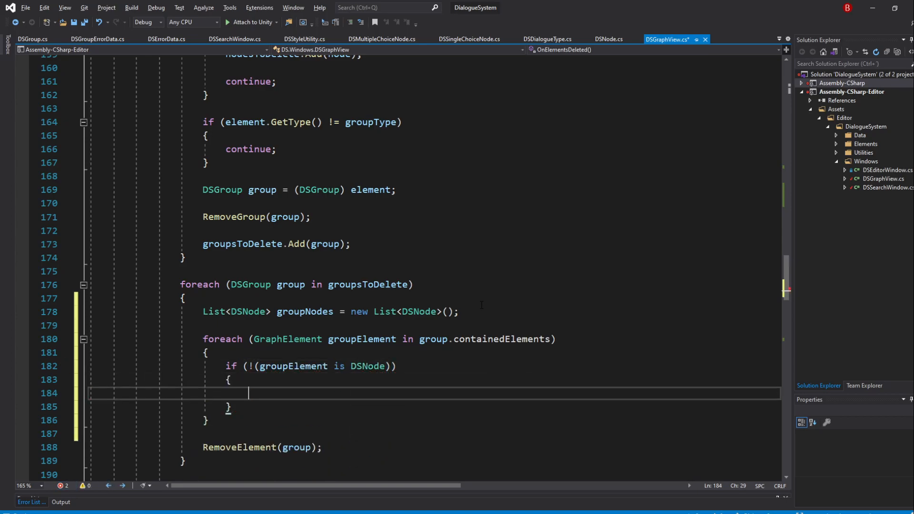
pyautogui.write('continue;')
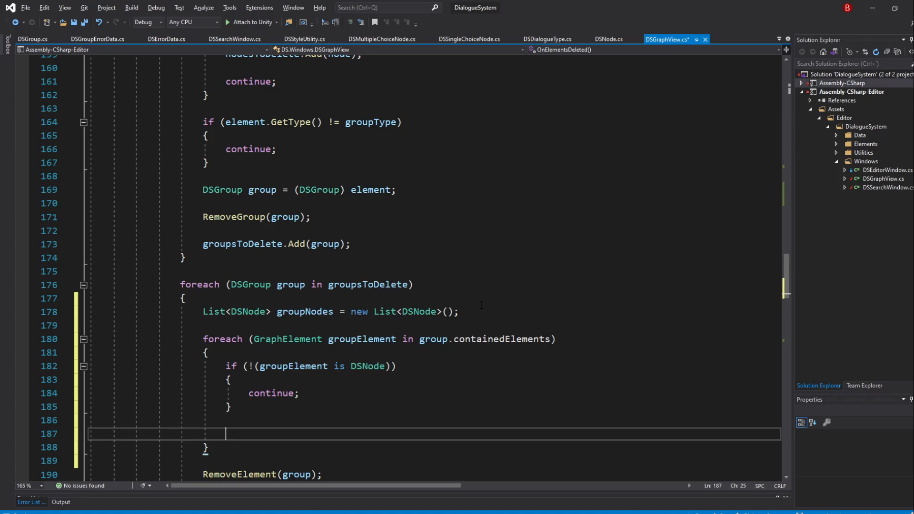
pyautogui.write('DSNode')
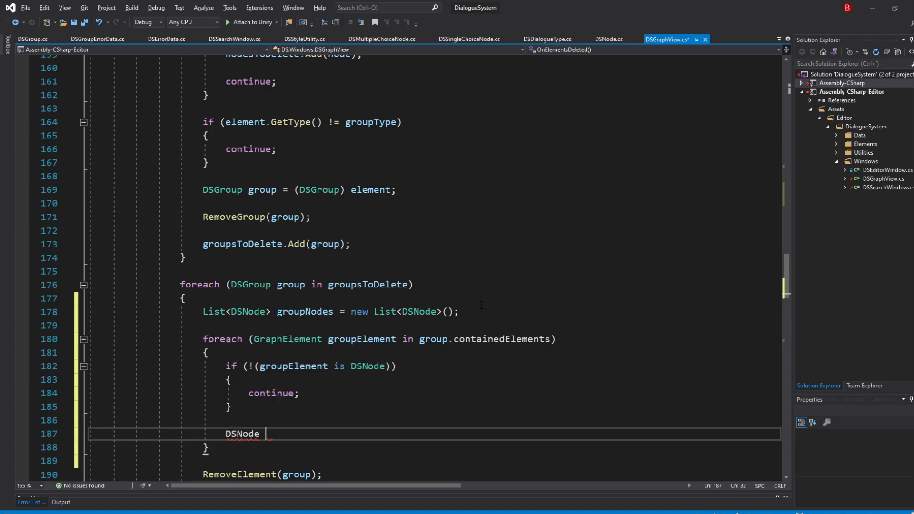
pyautogui.write('groupNode =')
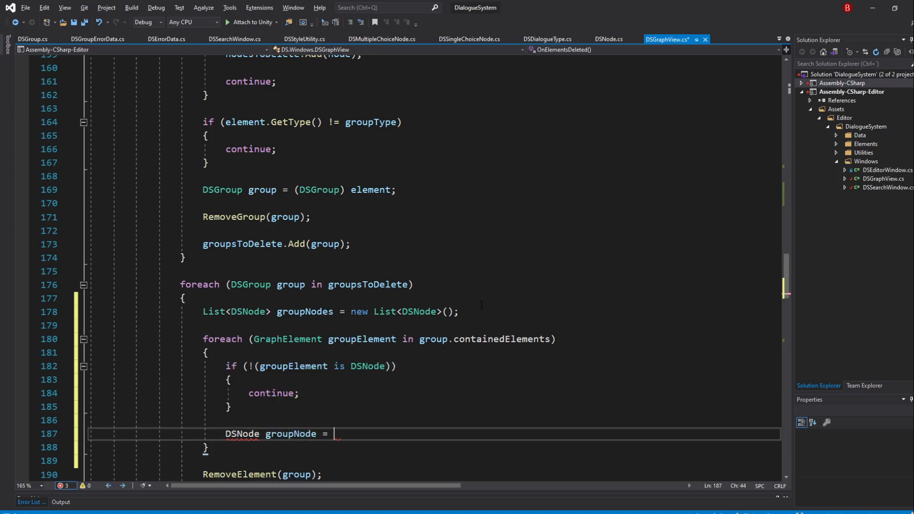
pyautogui.write('groupElement;')
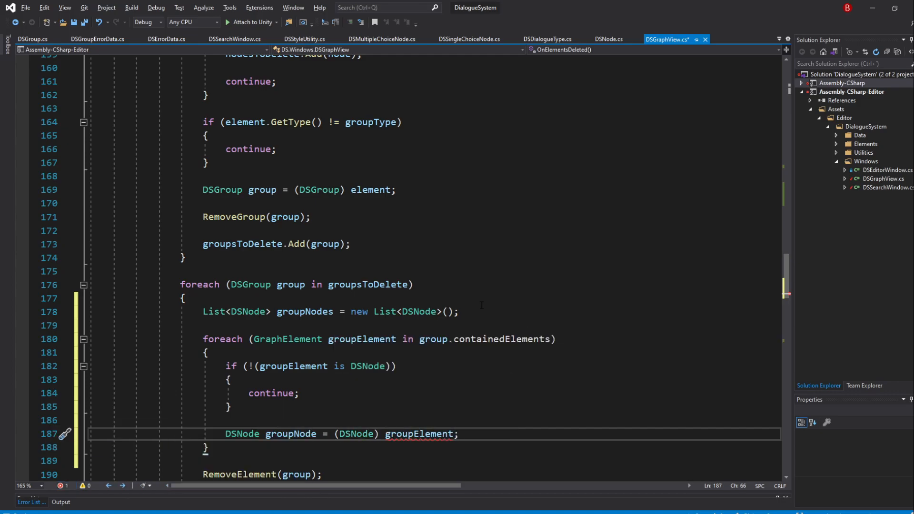
# Add groupNode to groupNodes and call group.RemoveElements(groupNodes) before removing the group.
pyautogui.scroll(-3)
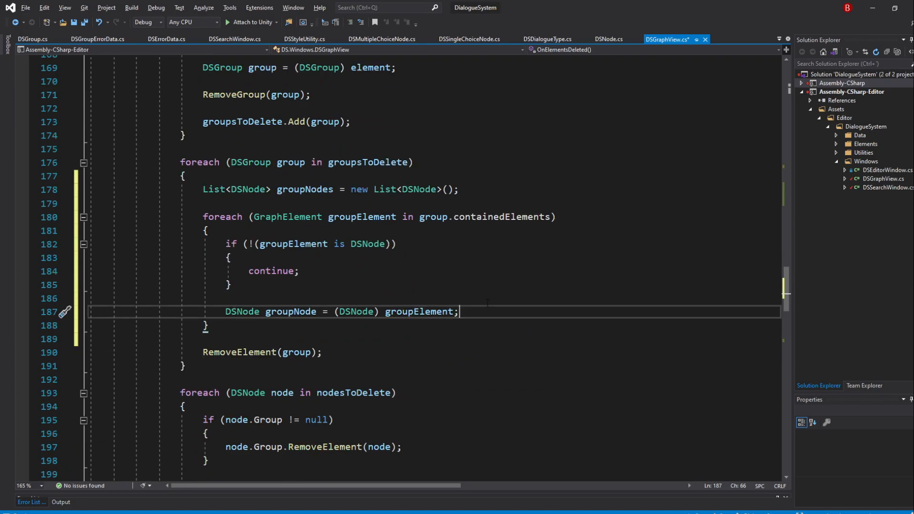
pyautogui.write('groupnodes.Add(groupNode);')
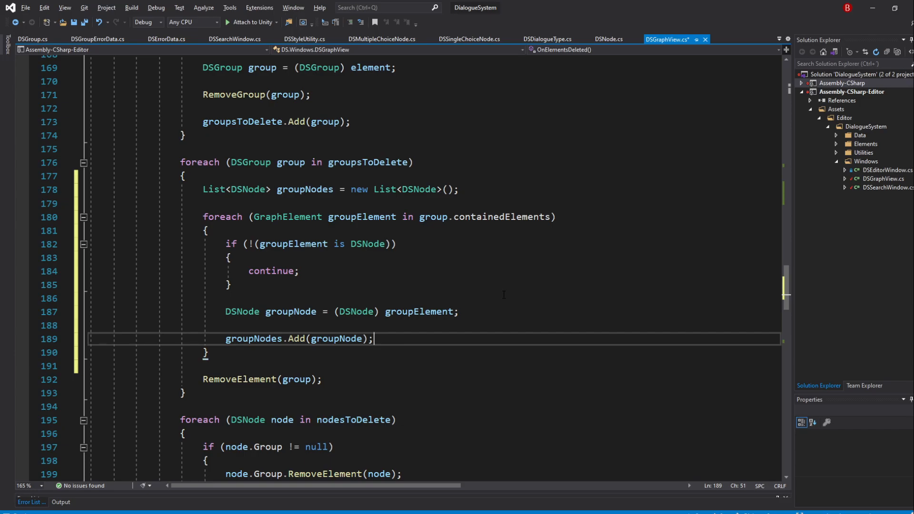
pyautogui.write('group.RemoveElements(groupNodes')
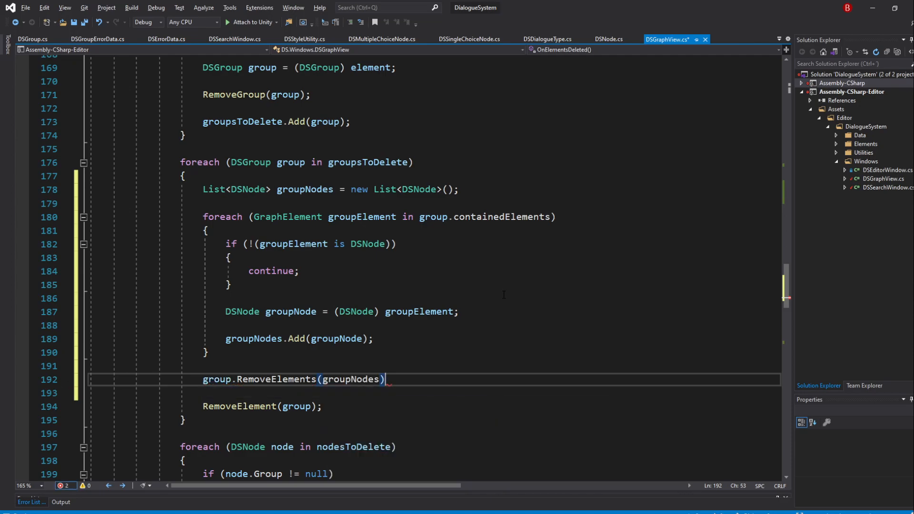
pyautogui.write(';')
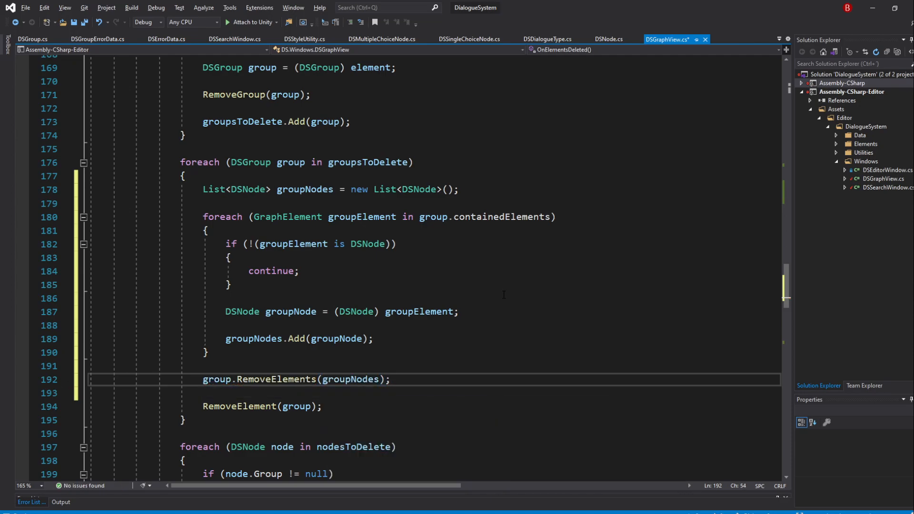